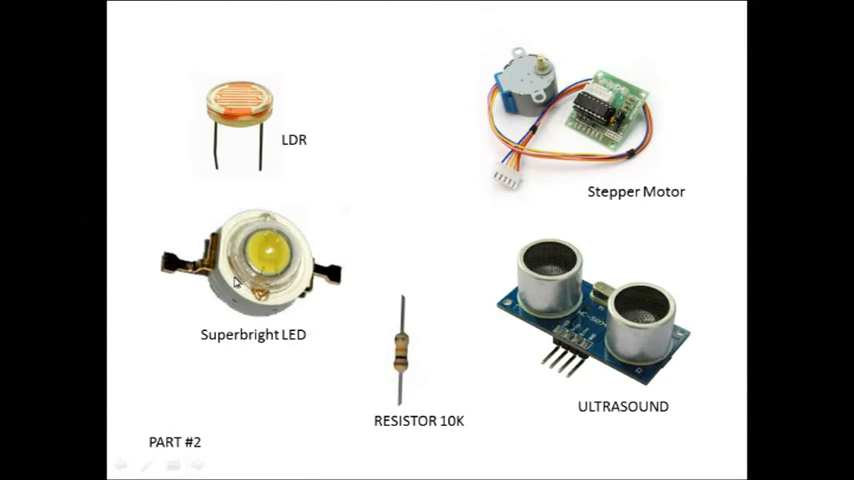
{"action": "mouse_move", "coordinate": [672, 448]}
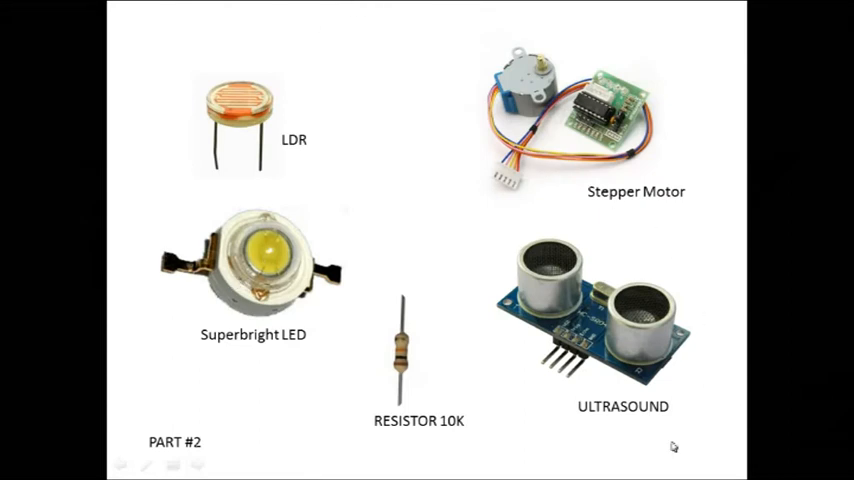
{"action": "mouse_move", "coordinate": [712, 380]}
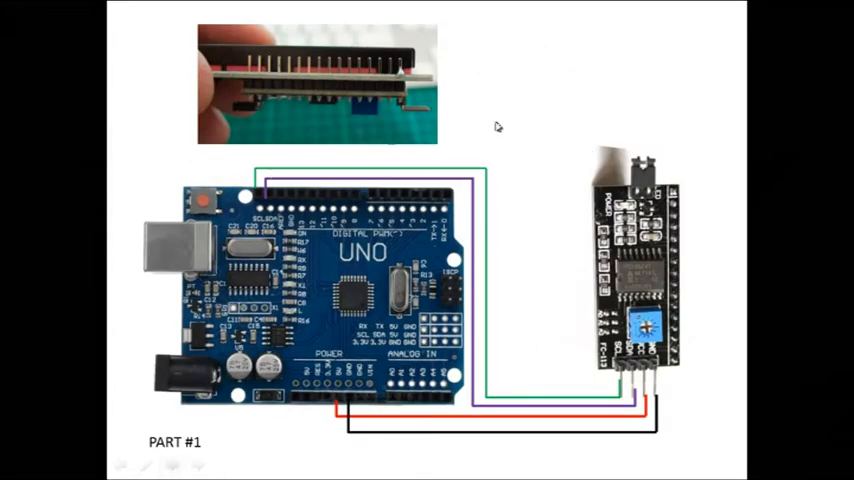
{"action": "mouse_move", "coordinate": [250, 258]}
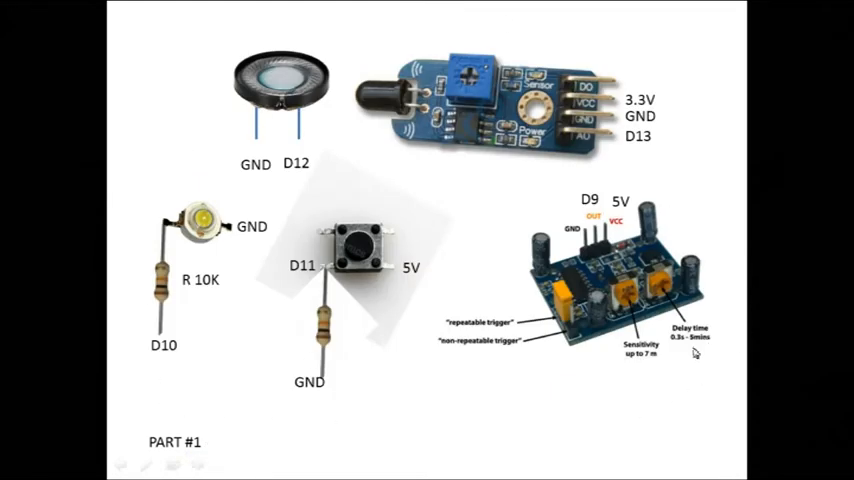
{"action": "mouse_move", "coordinate": [80, 310]}
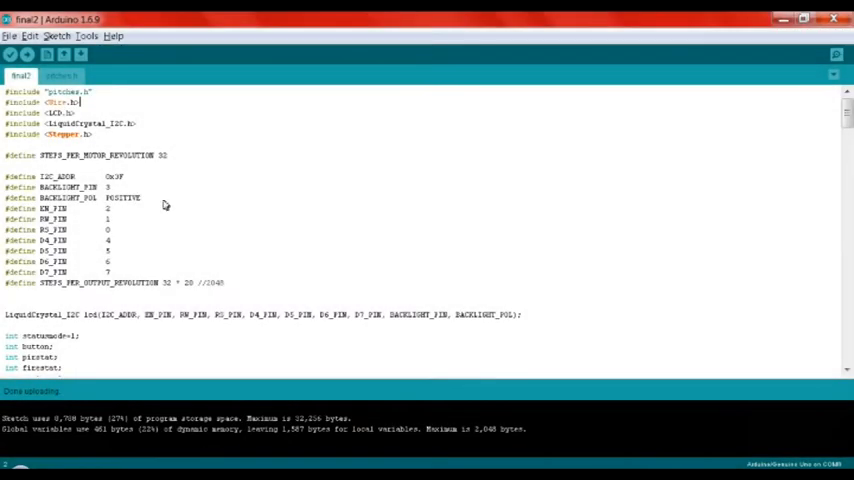
{"action": "mouse_move", "coordinate": [150, 200]}
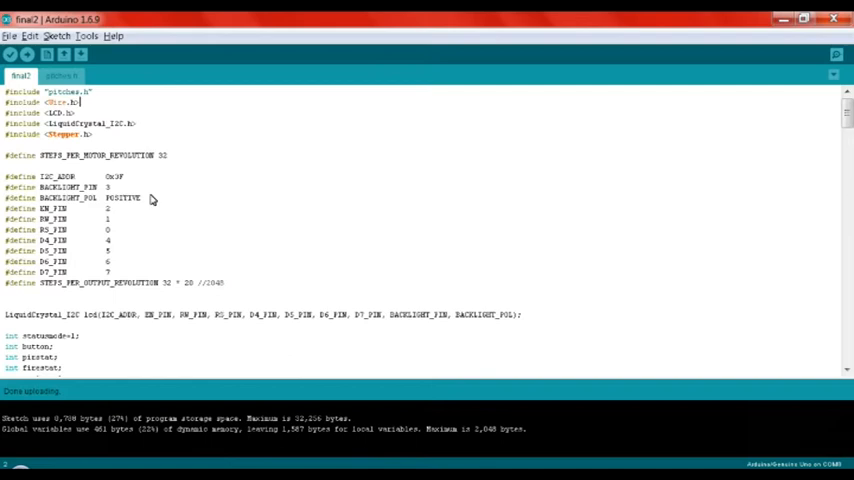
{"action": "mouse_move", "coordinate": [152, 264]}
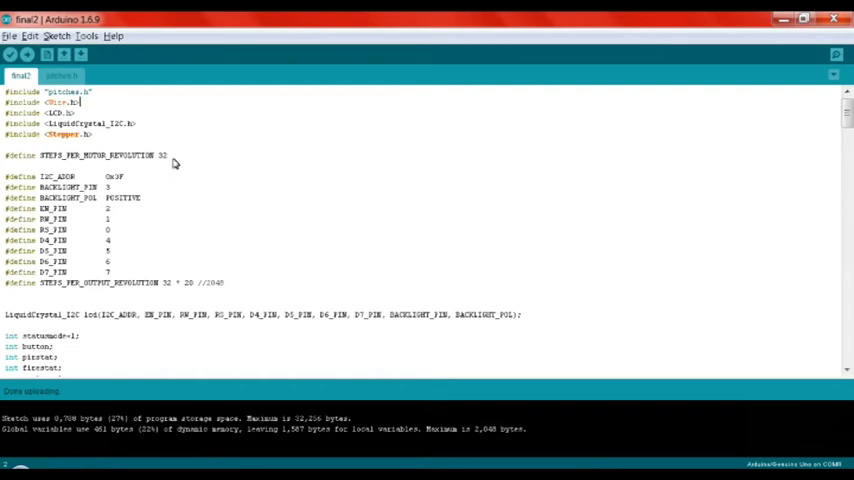
{"action": "mouse_move", "coordinate": [178, 164]}
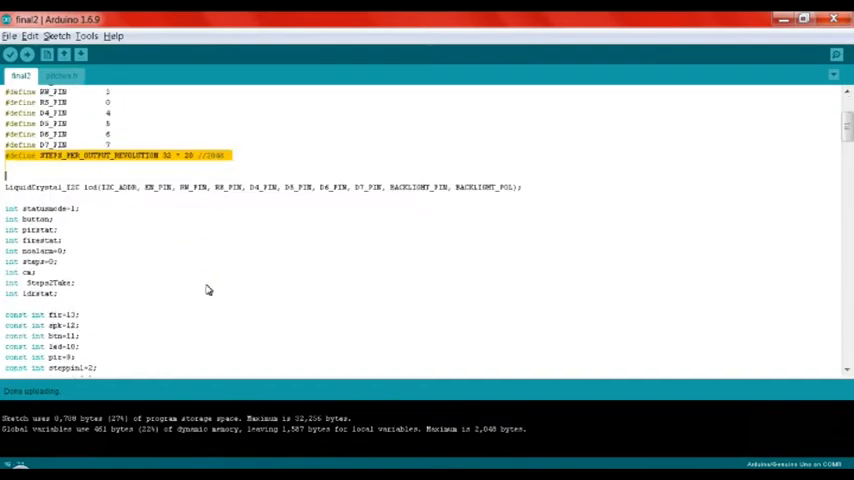
{"action": "scroll", "scroll_direction": "down", "scroll_amount": 3}
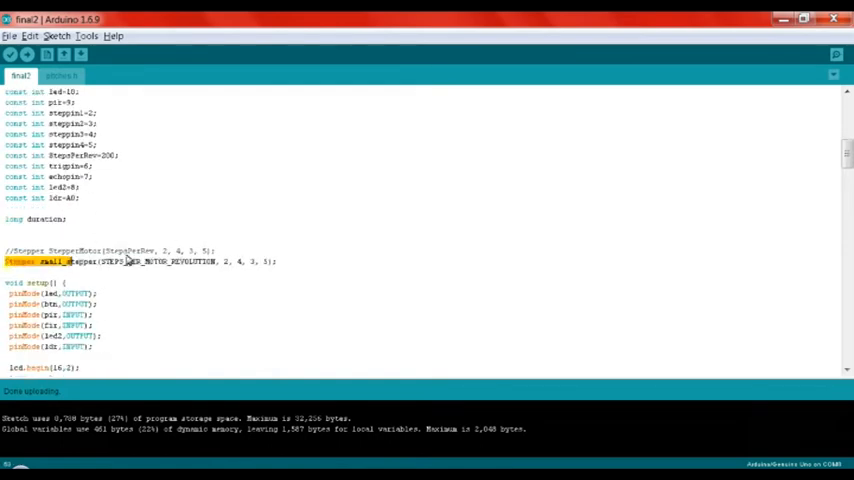
{"action": "scroll", "scroll_direction": "down", "scroll_amount": 3}
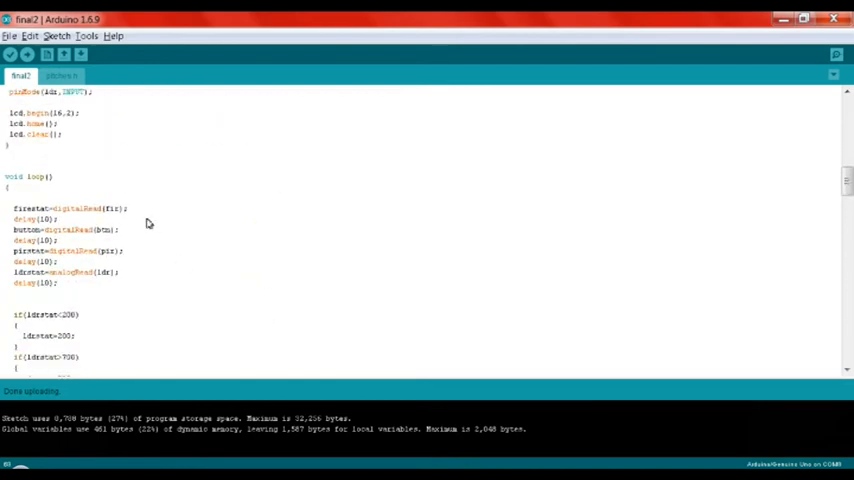
{"action": "scroll", "scroll_direction": "down", "scroll_amount": 3}
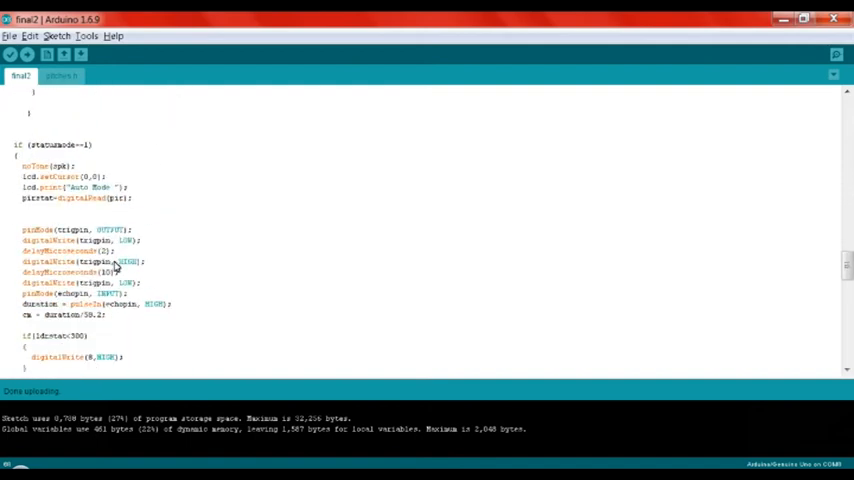
{"action": "mouse_move", "coordinate": [70, 184]}
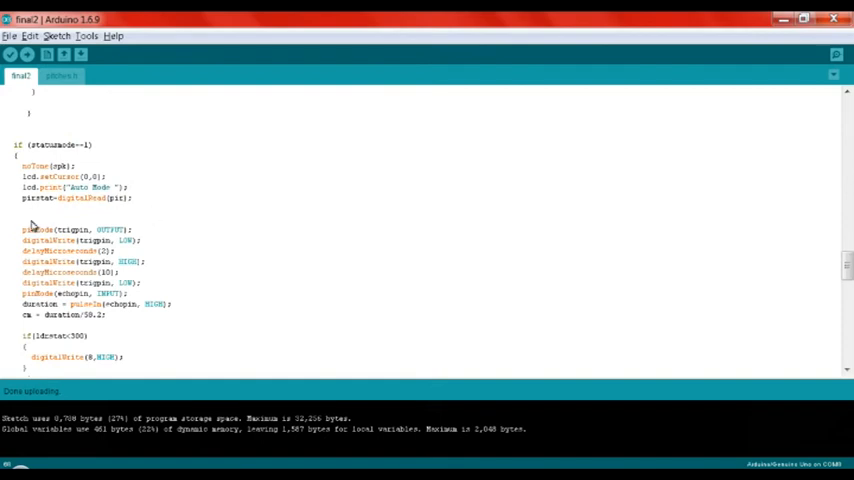
{"action": "left_click_drag", "start_coordinate": [30, 228], "coordinate": [128, 316]}
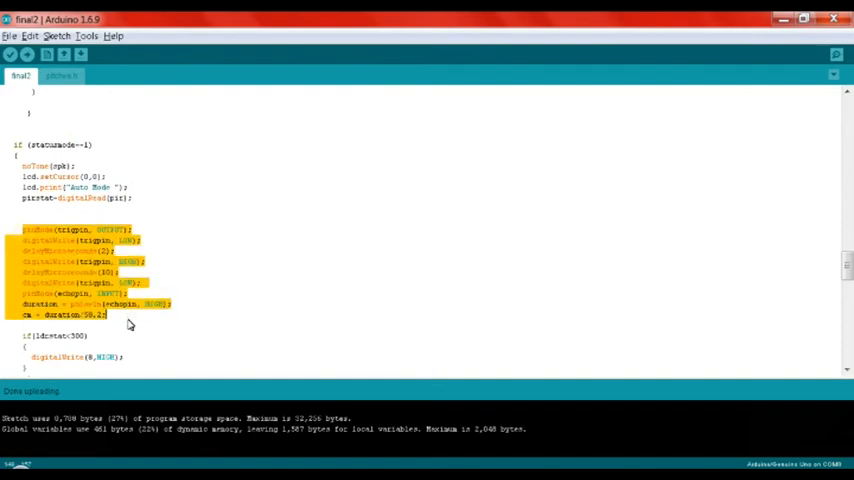
{"action": "left_click", "coordinate": [204, 322]}
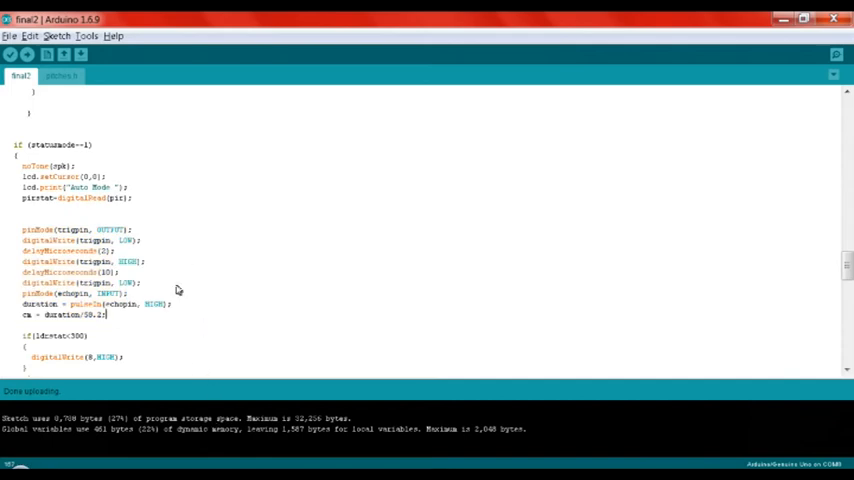
{"action": "mouse_move", "coordinate": [28, 332]}
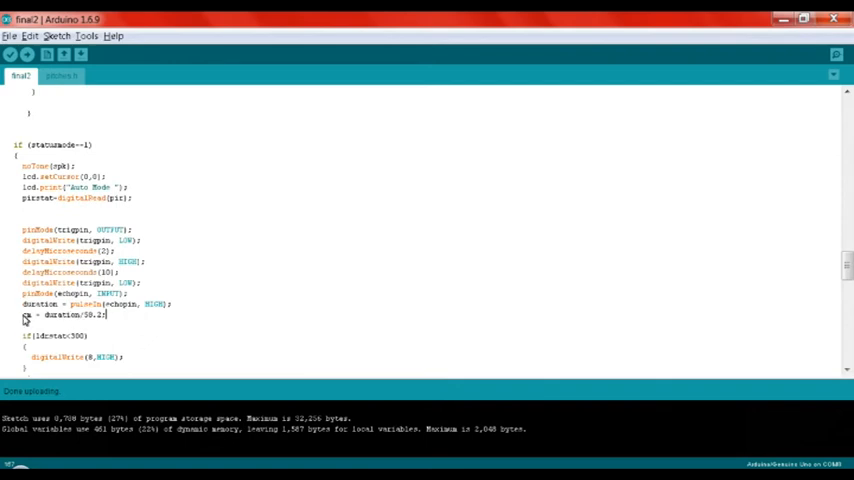
{"action": "scroll", "scroll_direction": "down", "scroll_amount": 3}
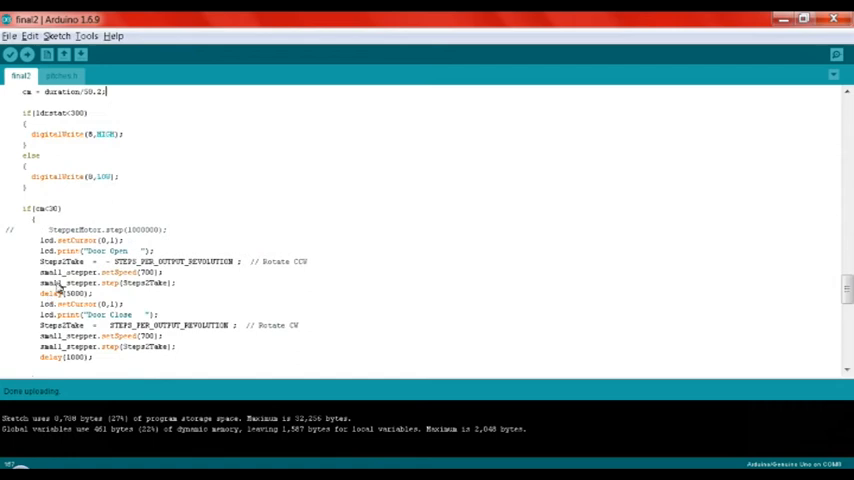
{"action": "mouse_move", "coordinate": [180, 362]}
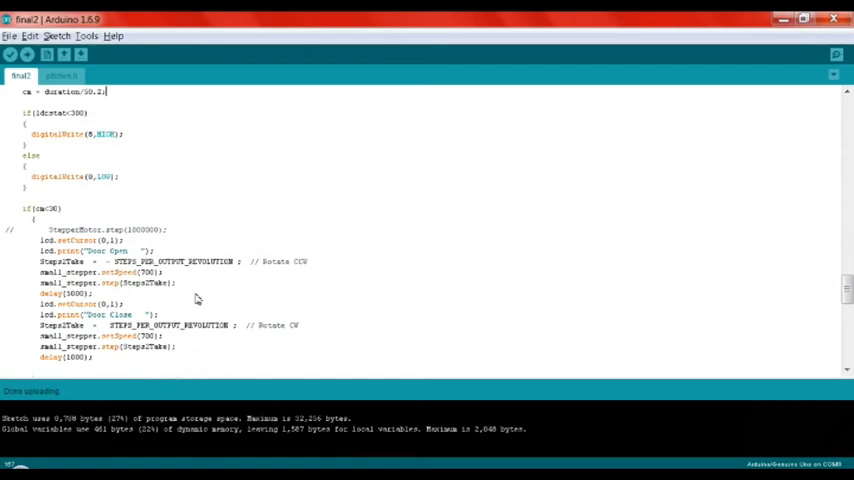
{"action": "mouse_move", "coordinate": [74, 210]}
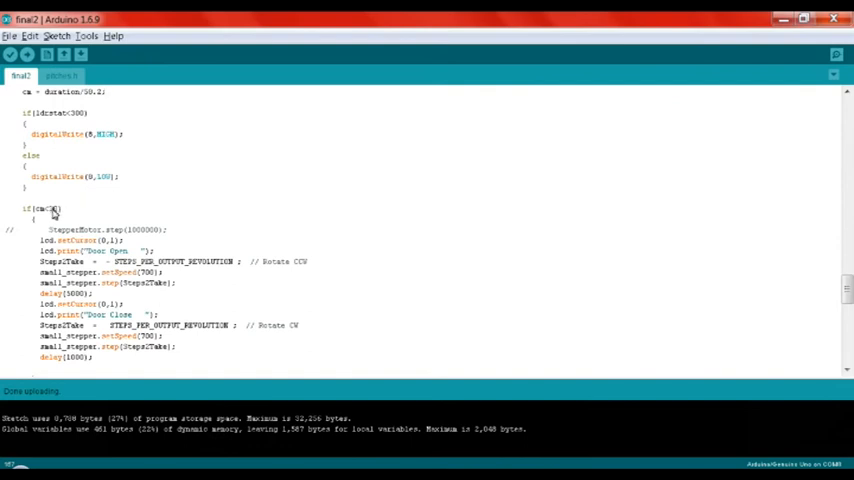
{"action": "scroll", "scroll_direction": "down", "scroll_amount": 3}
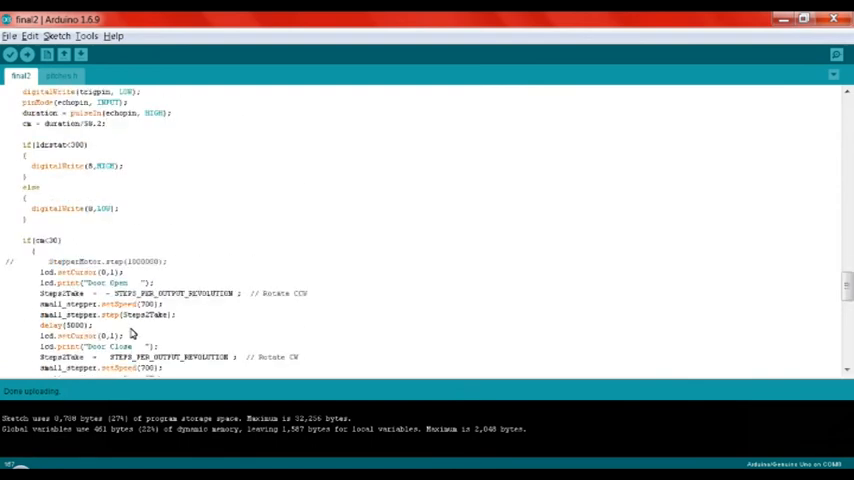
{"action": "scroll", "scroll_direction": "down", "scroll_amount": 3}
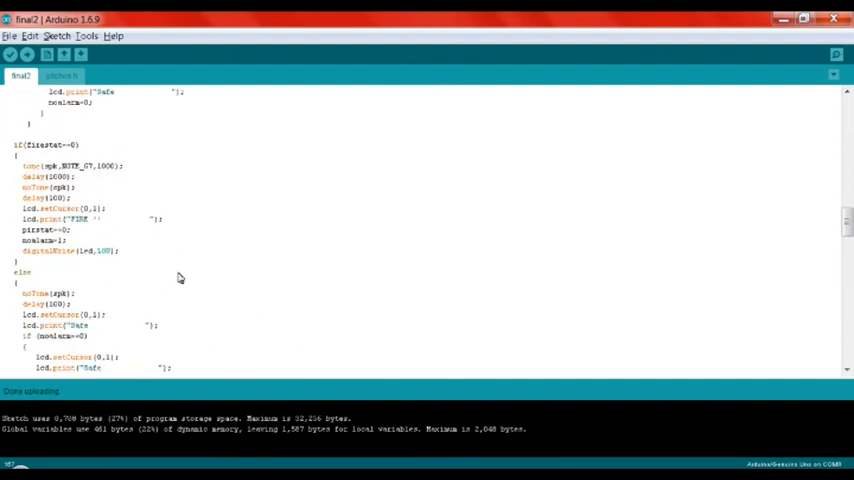
{"action": "mouse_move", "coordinate": [240, 184]}
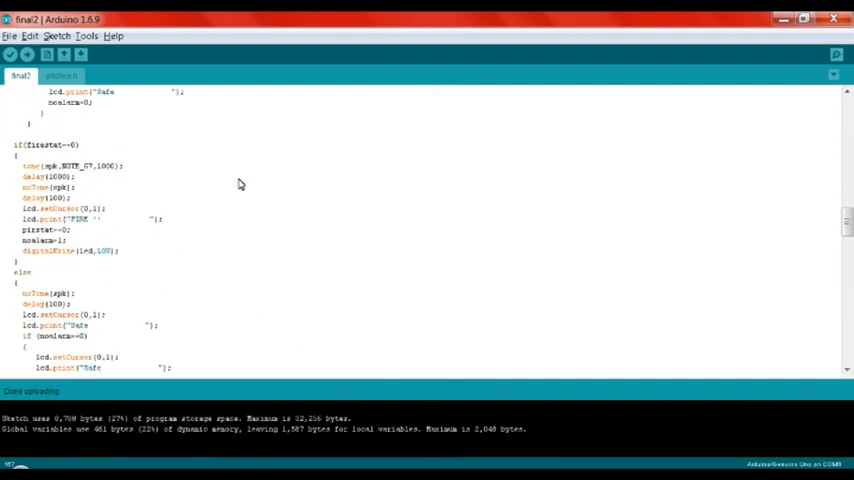
{"action": "mouse_move", "coordinate": [218, 246]}
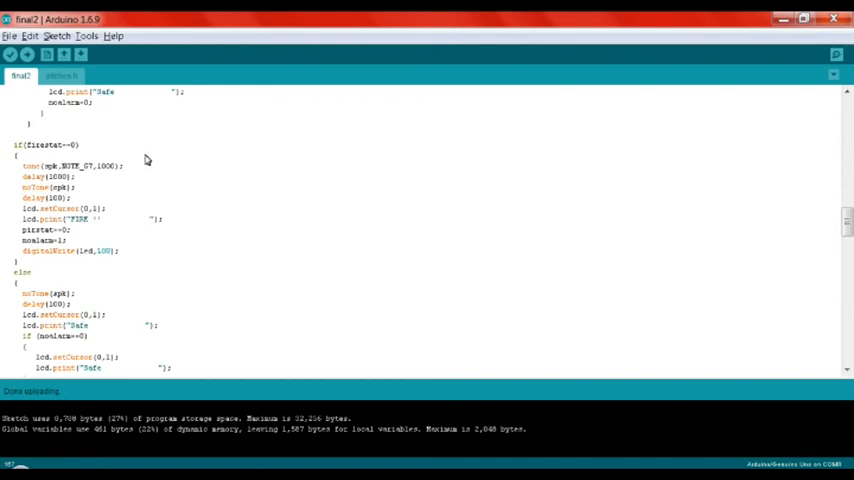
{"action": "mouse_move", "coordinate": [240, 216]}
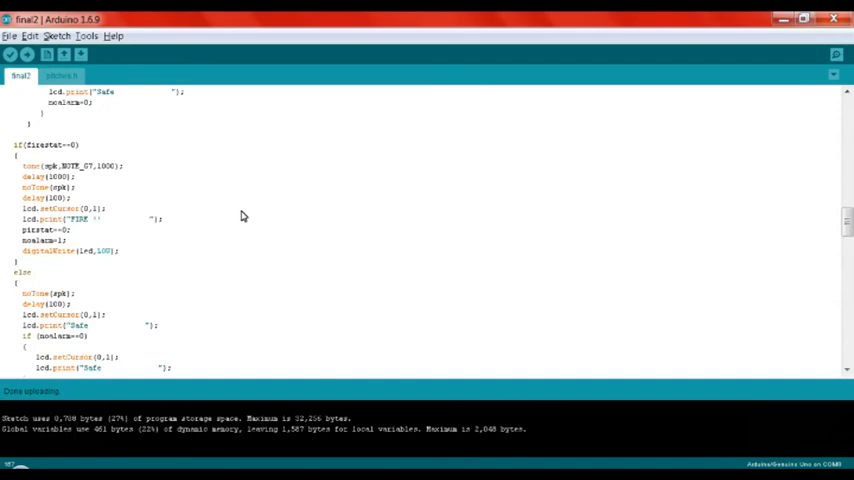